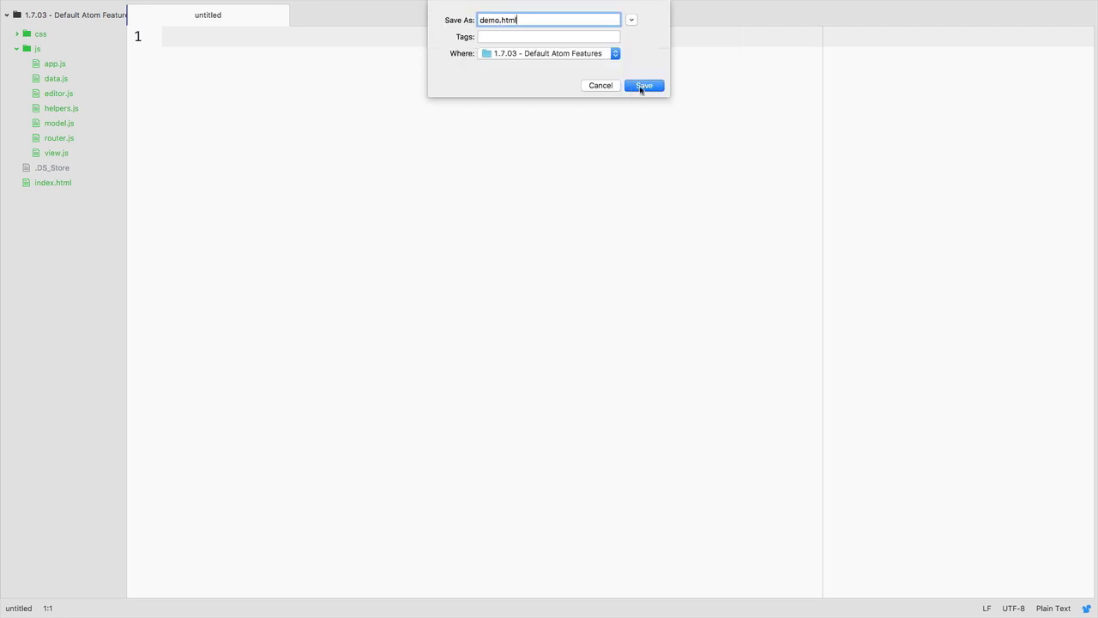
Confirm the Save dialog to store the empty file as demo.html
{"action": "left_click", "coordinate": [643, 85]}
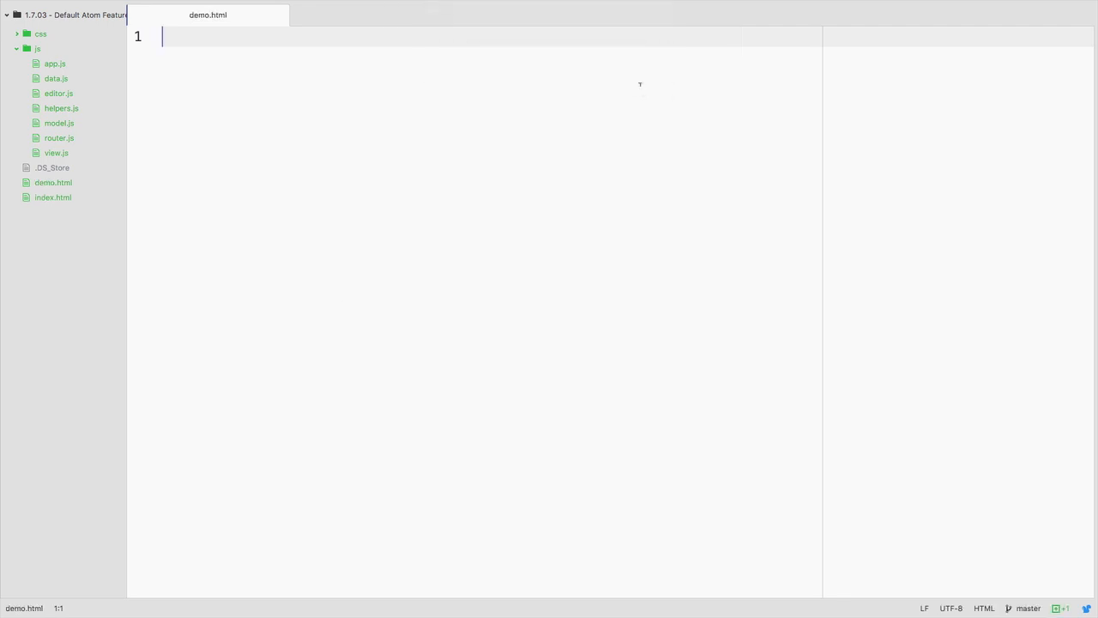
Enter 'html' on line 1 of demo.html to bring up the HTML snippet suggestion
{"action": "type", "text": "html"}
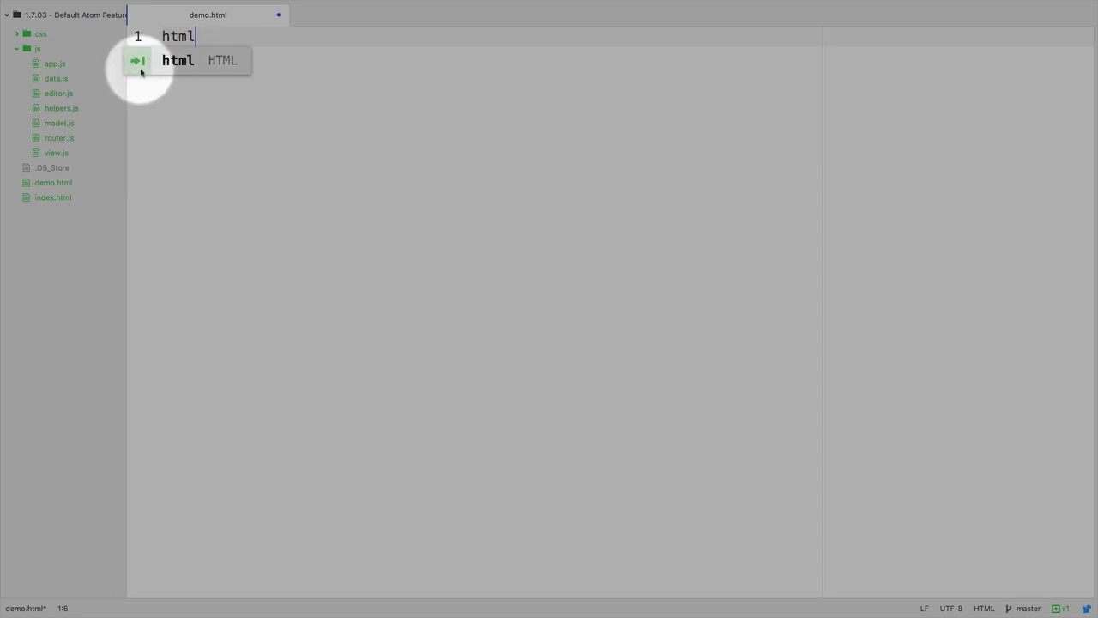
{"action": "mouse_move", "coordinate": [146, 69]}
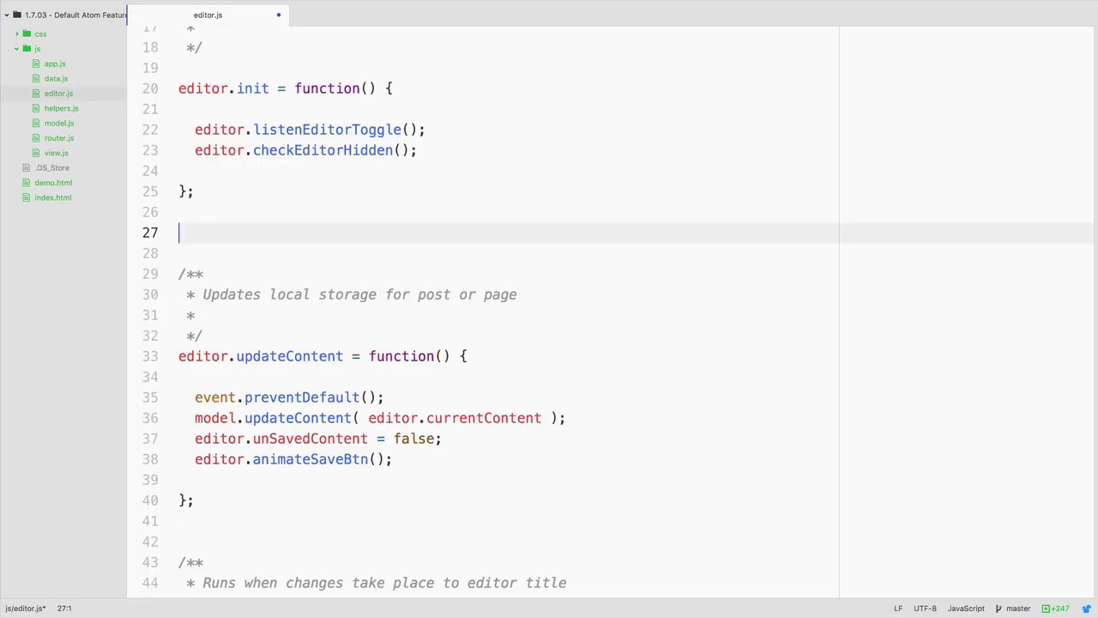
{"action": "type", "text": "ed"}
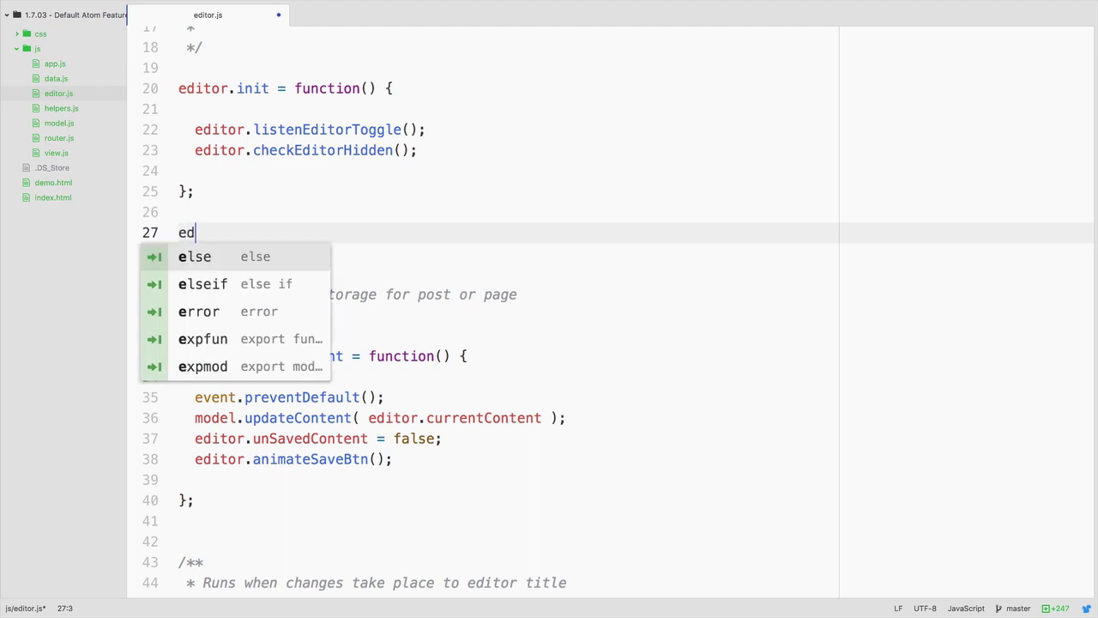
{"action": "type", "text": "it"}
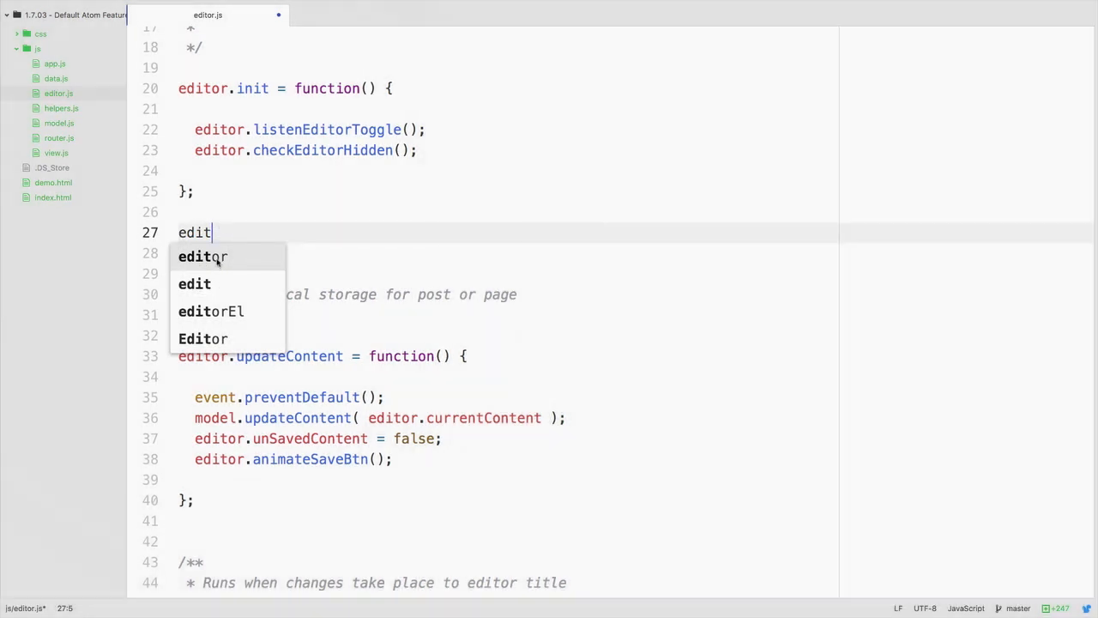
{"action": "left_click", "coordinate": [202, 256]}
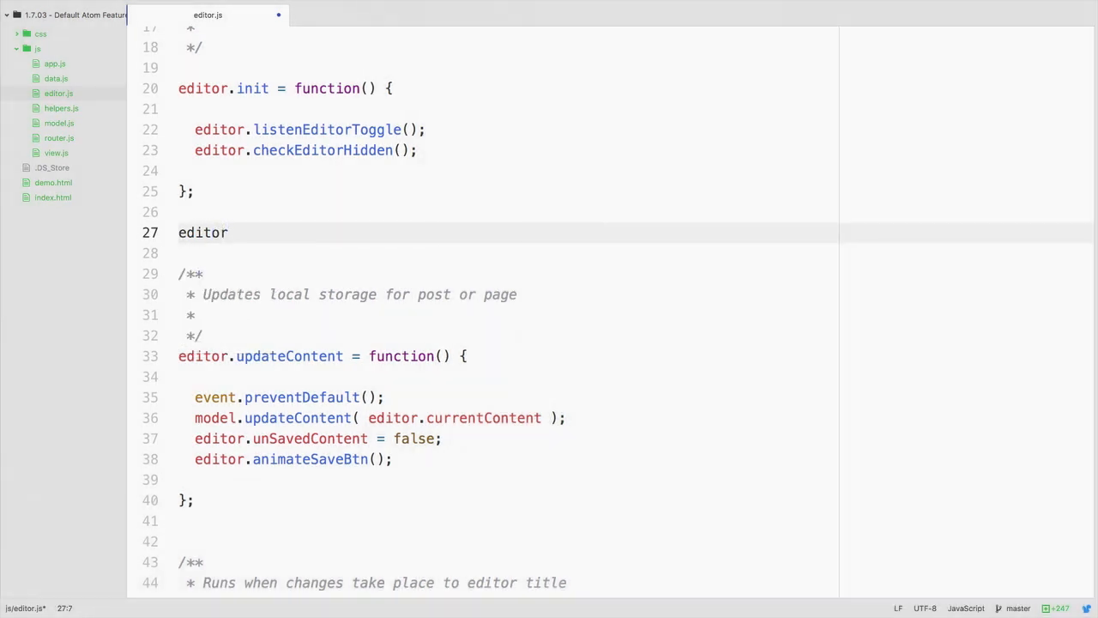
{"action": "type", "text": "."}
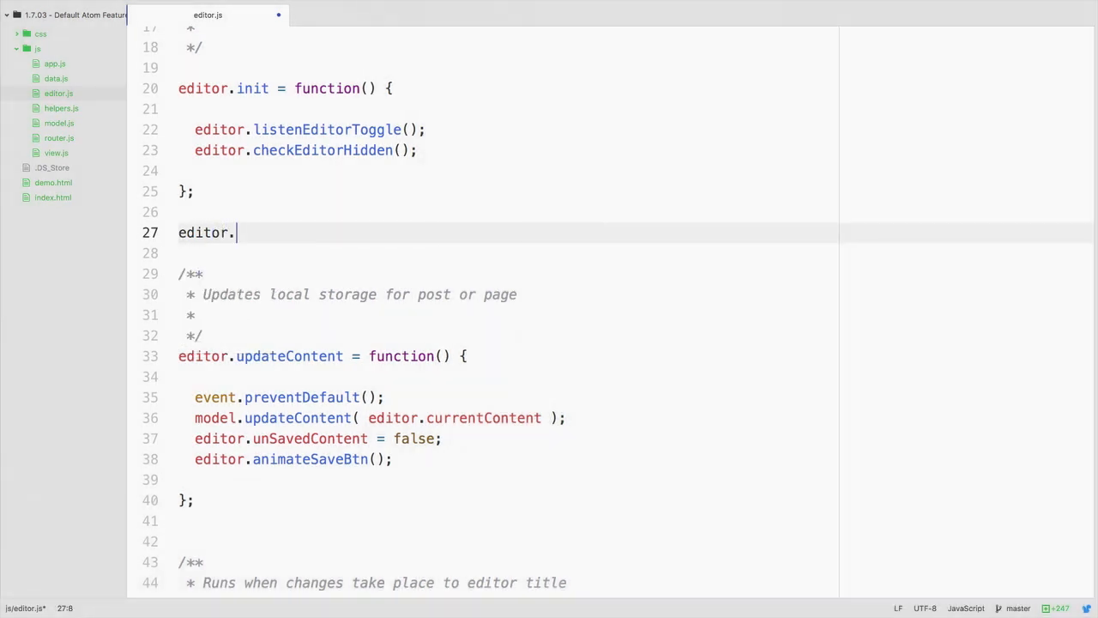
{"action": "key", "text": "backspace"}
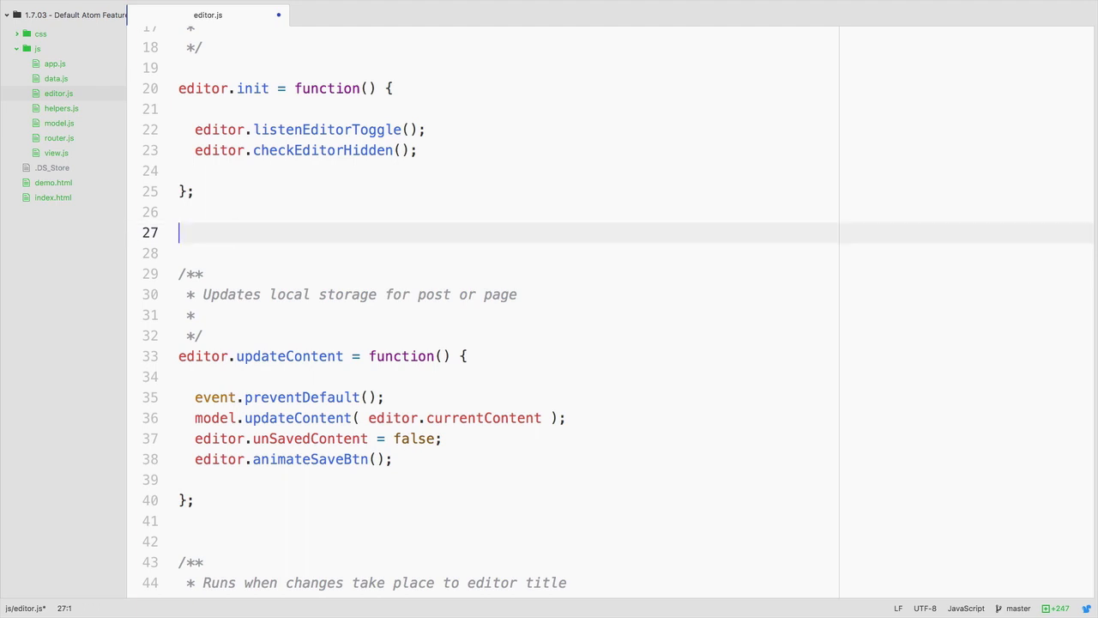
{"action": "type", "text": "updateContent("}
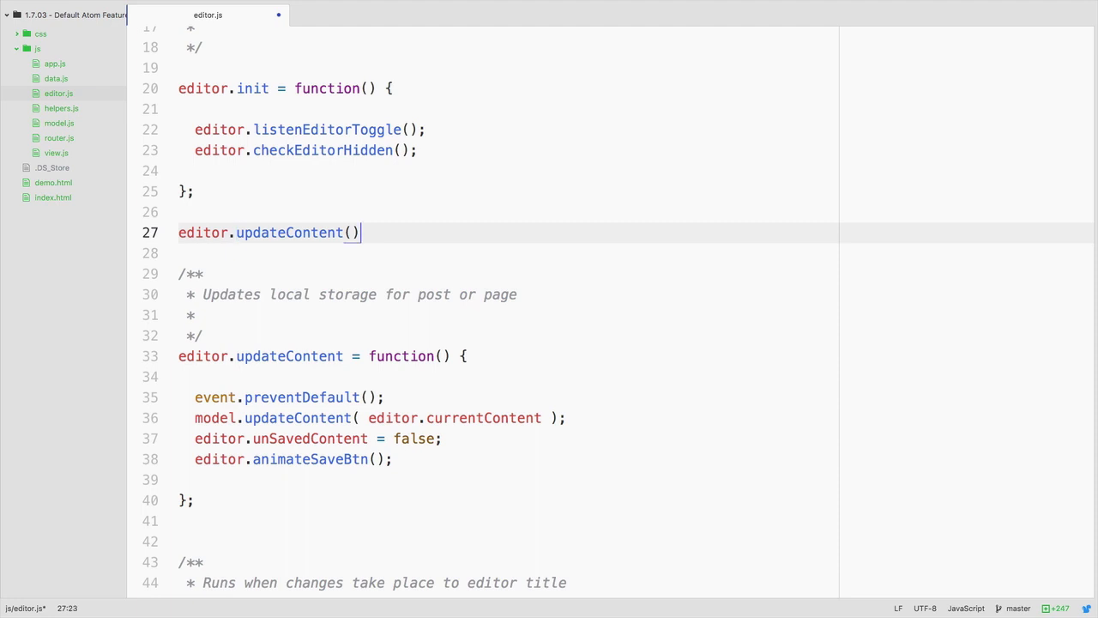
{"action": "type", "text": ";"}
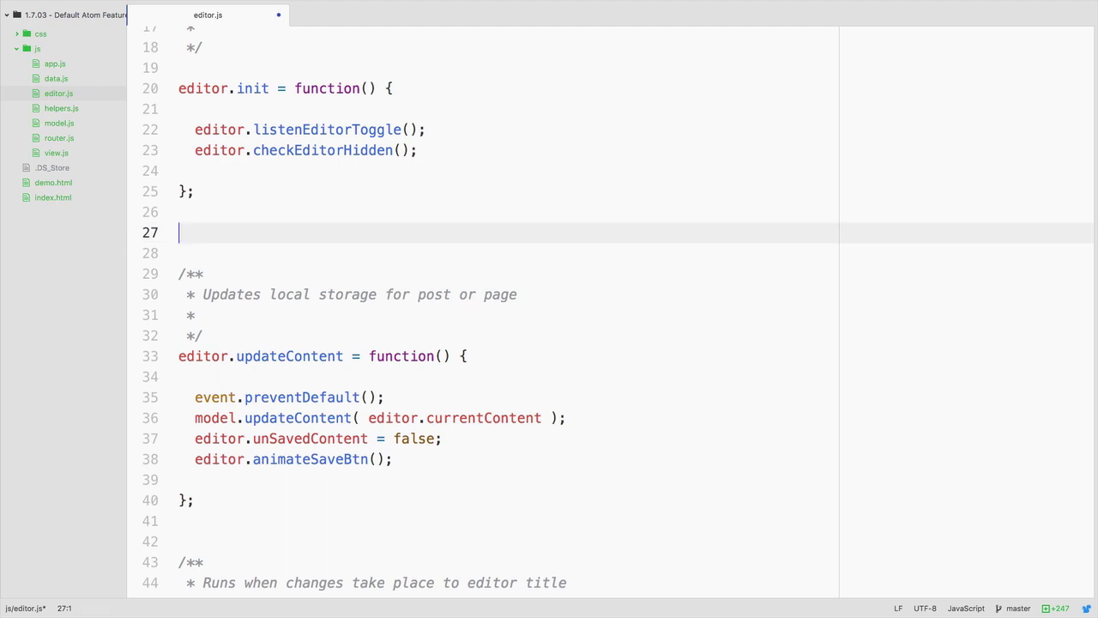
{"action": "type", "text": "docum"}
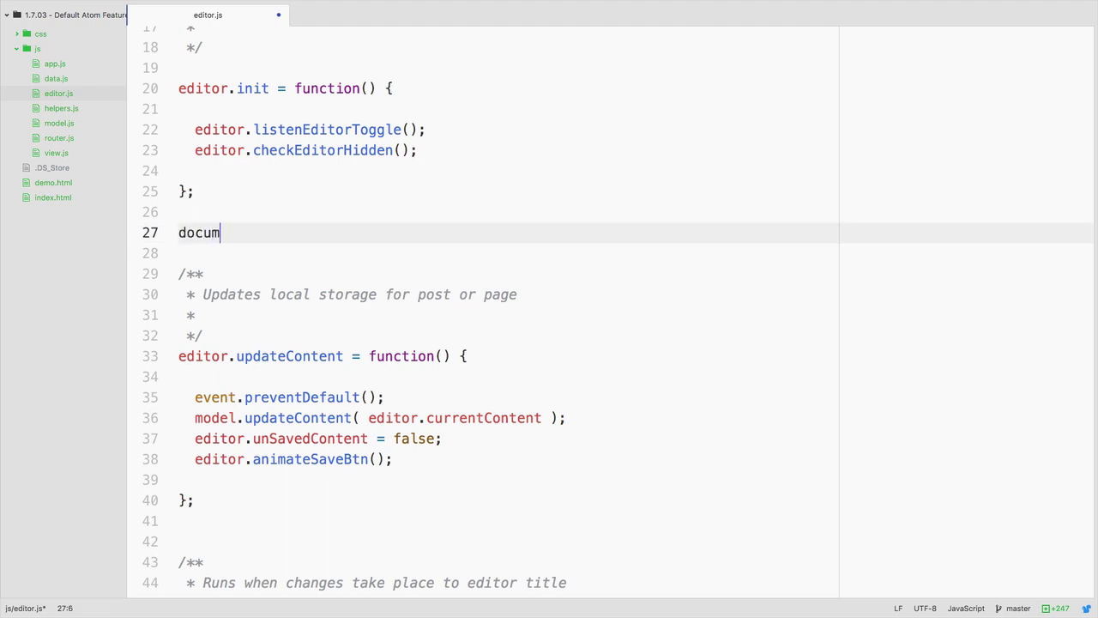
{"action": "type", "text": "ent.get"}
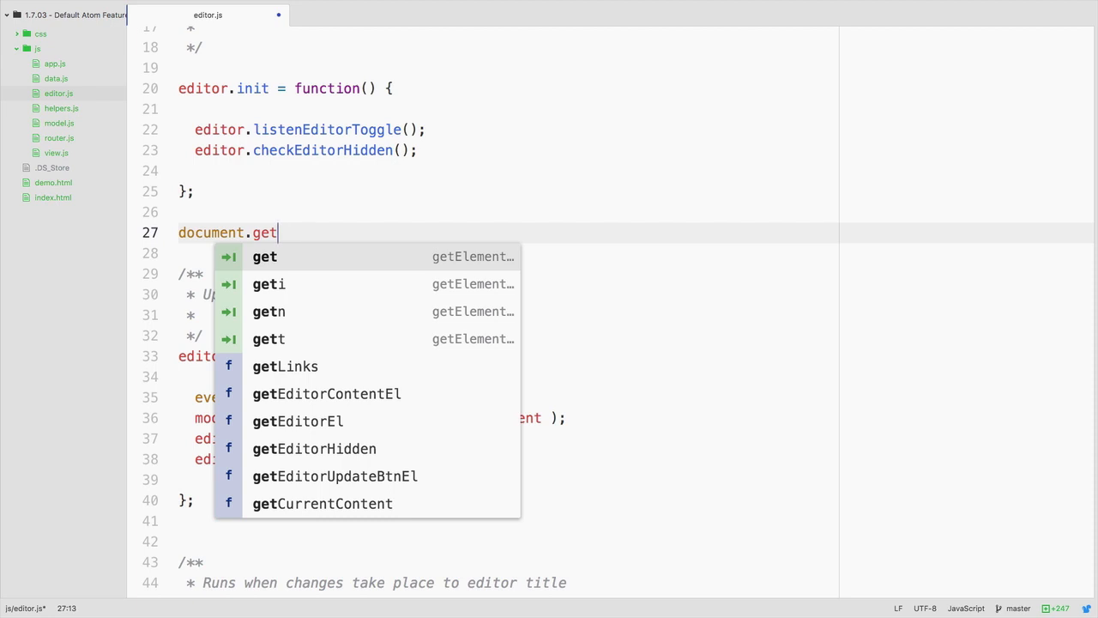
{"action": "mouse_move", "coordinate": [249, 271]}
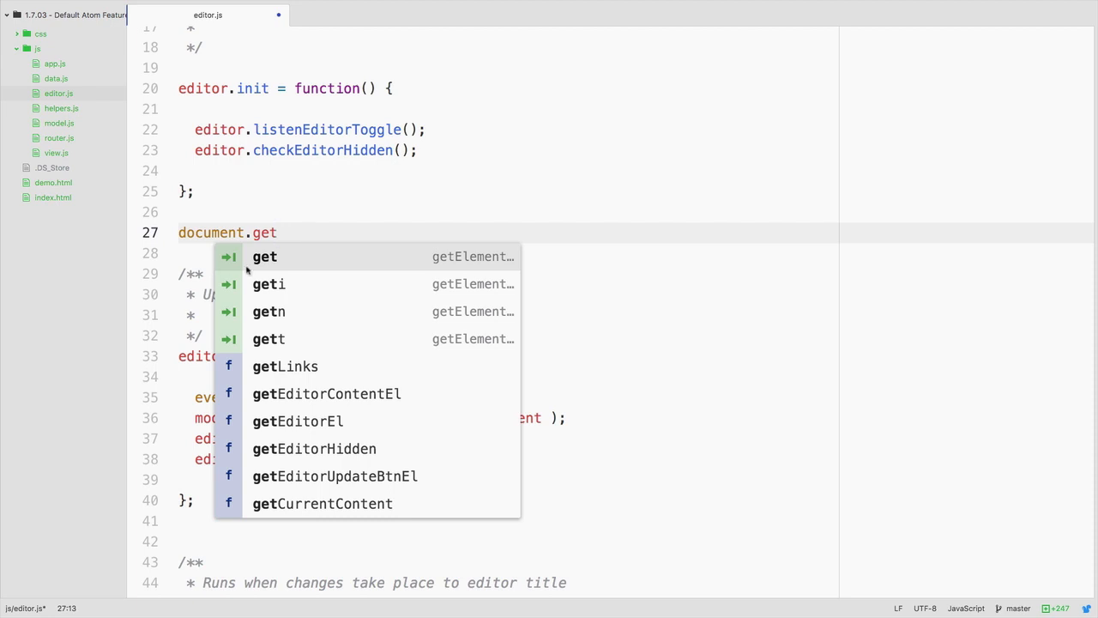
{"action": "mouse_move", "coordinate": [506, 261]}
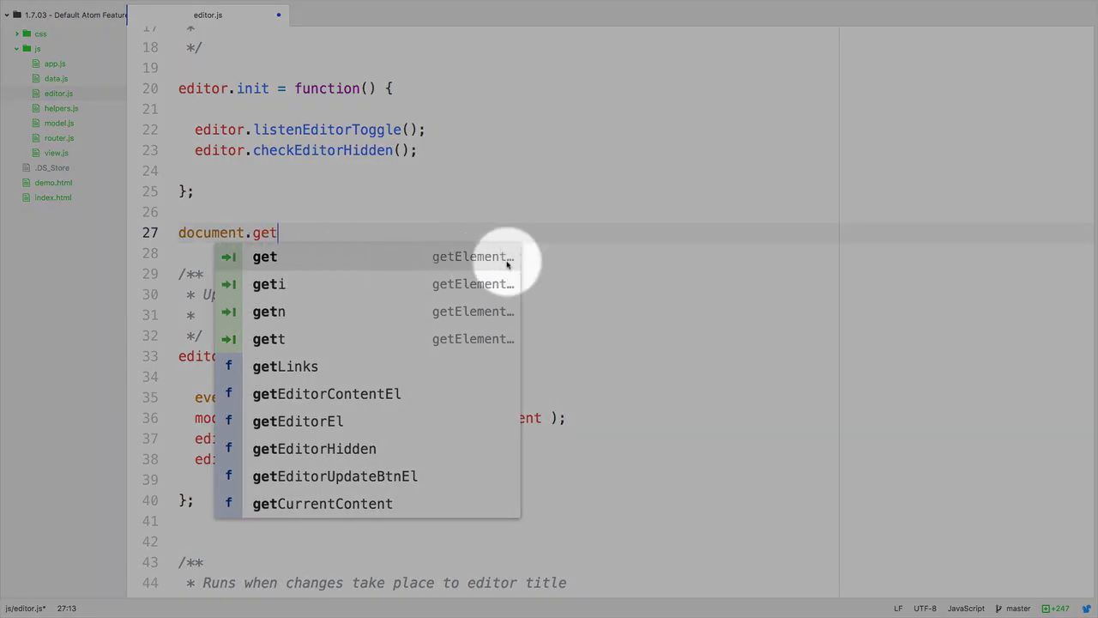
{"action": "type", "text": "Ele"}
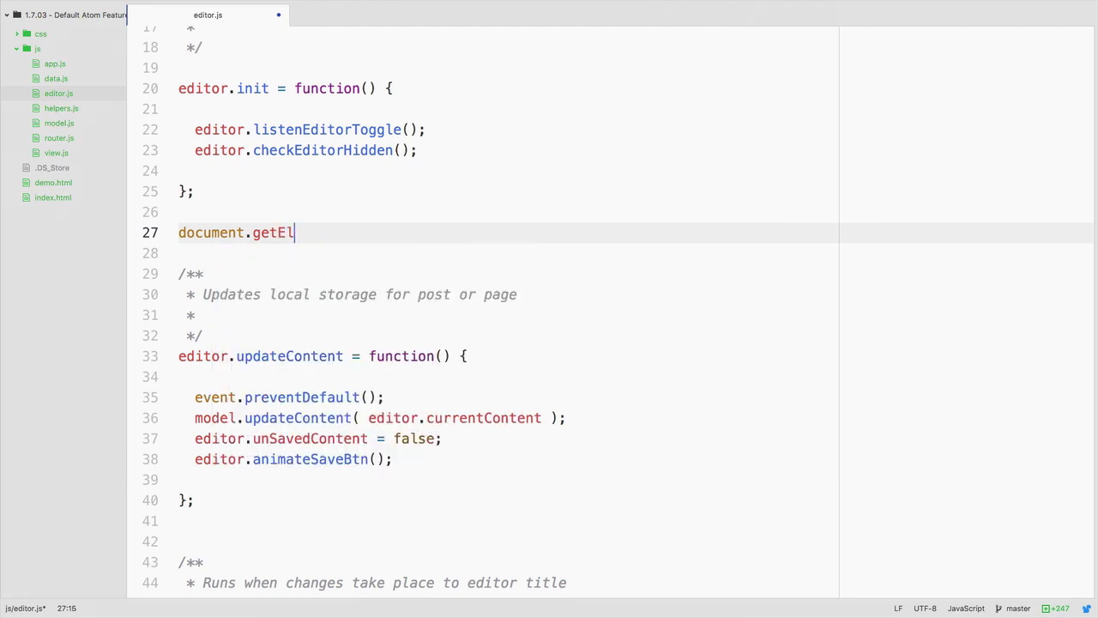
{"action": "type", "text": "El"}
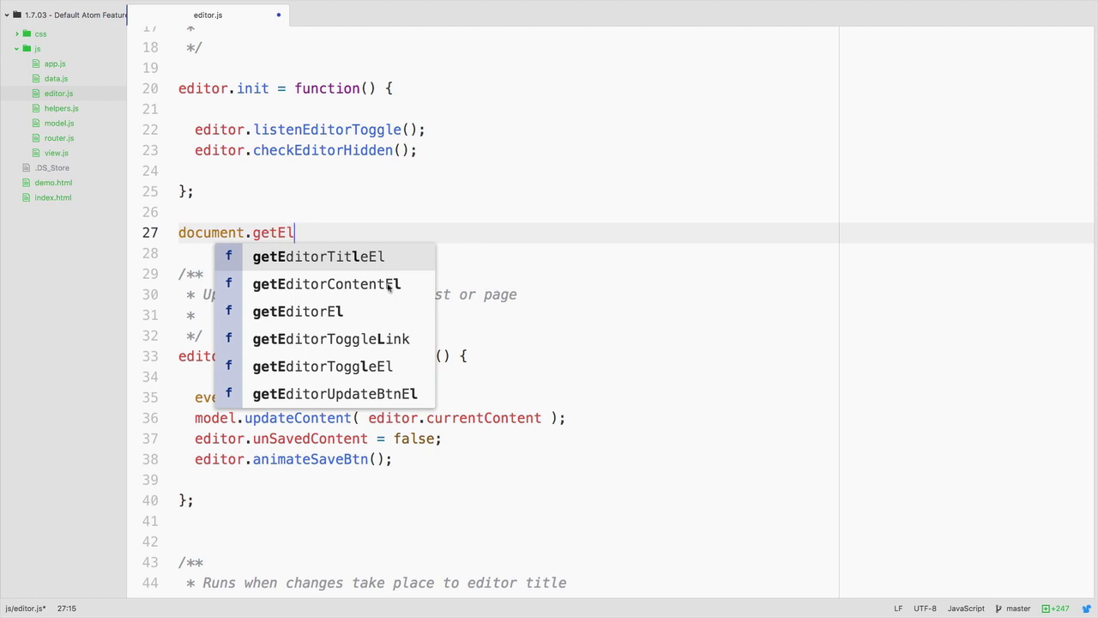
{"action": "mouse_move", "coordinate": [311, 268]}
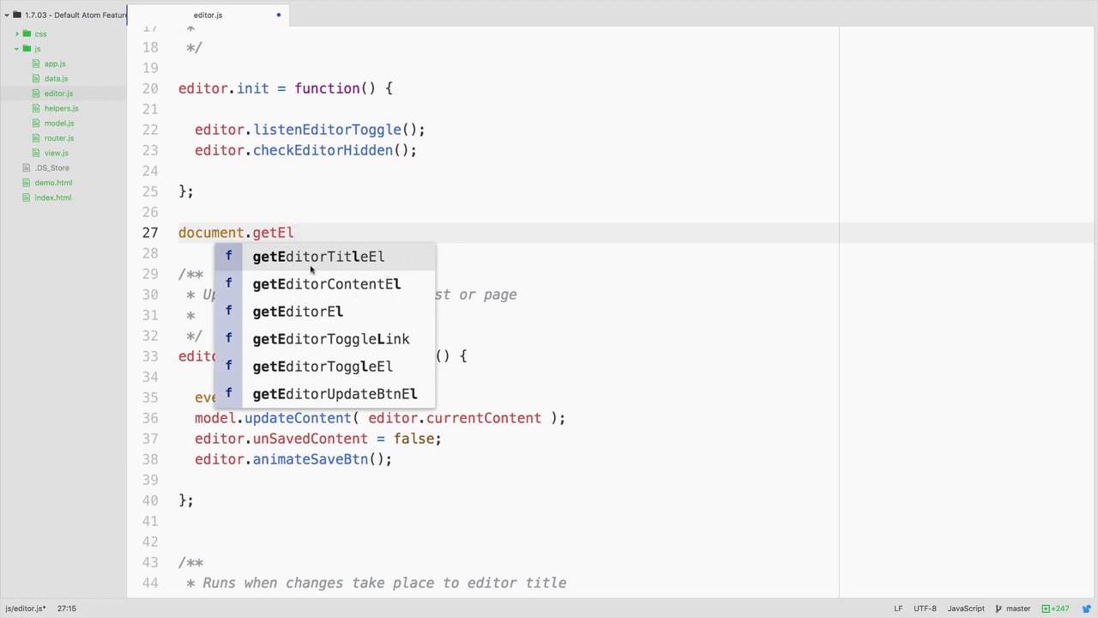
{"action": "key", "text": "backspace"}
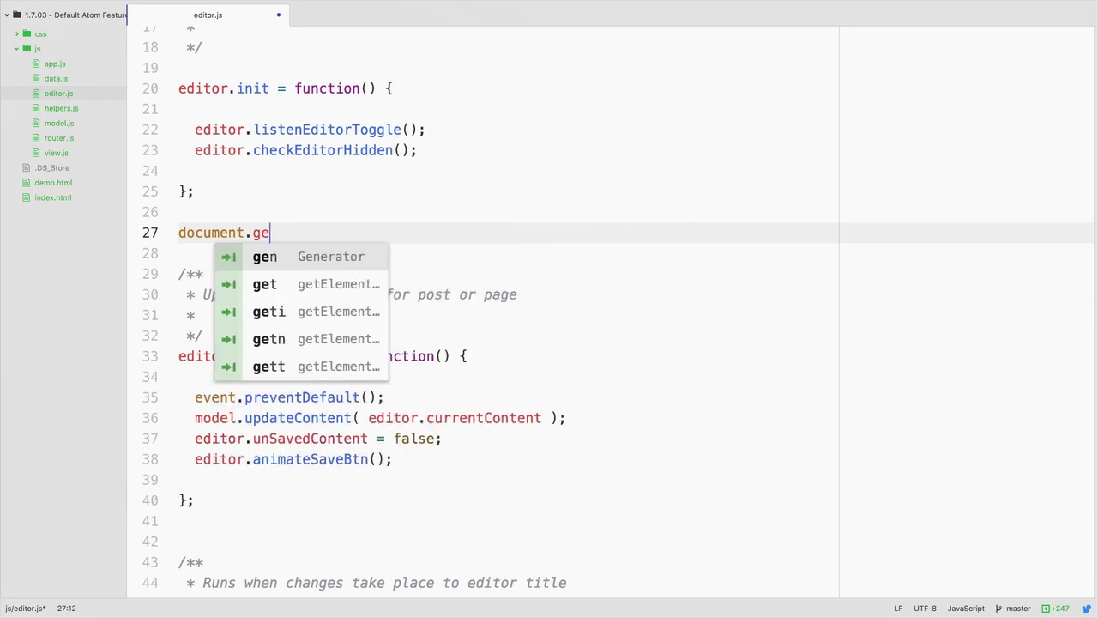
{"action": "type", "text": "tElementsByClassName('className"}
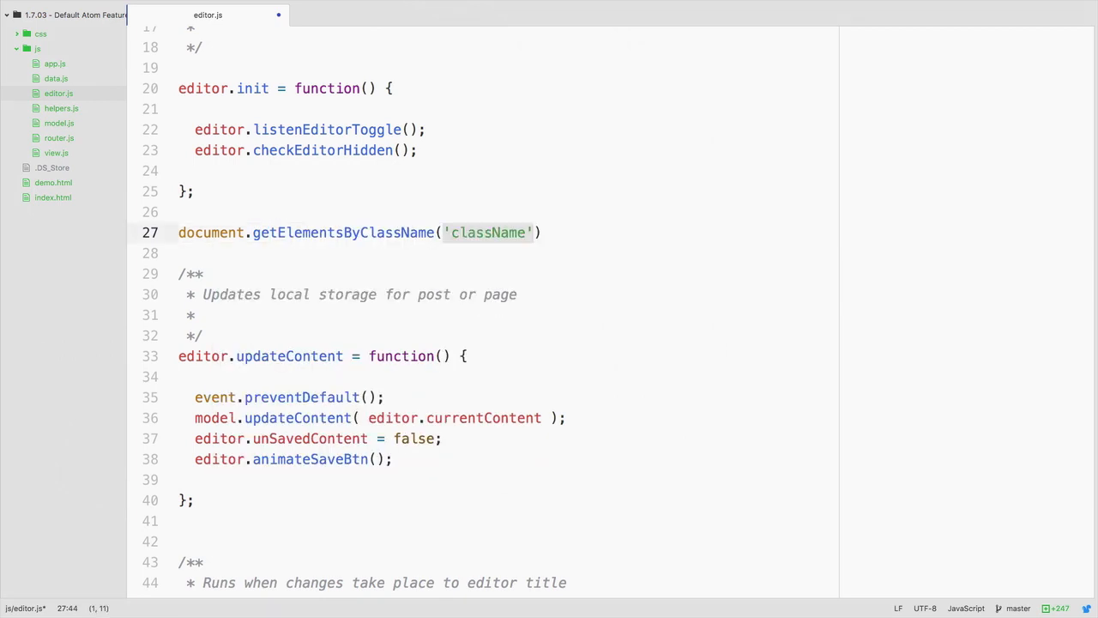
{"action": "type", "text": "getE"}
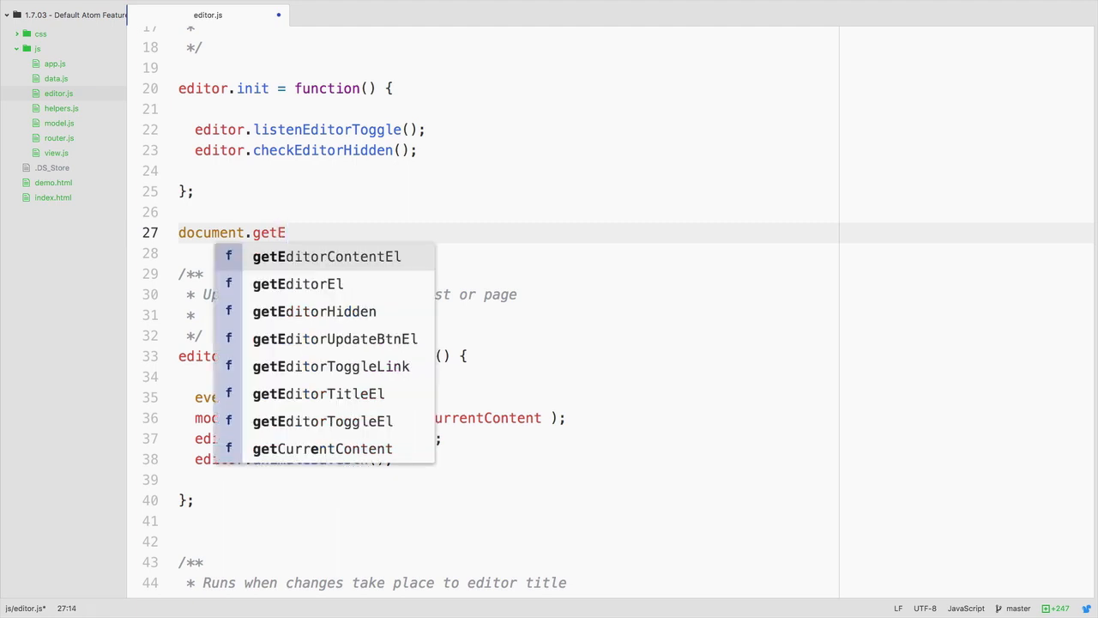
{"action": "key", "text": "backspace"}
{"action": "type", "text": "i"}
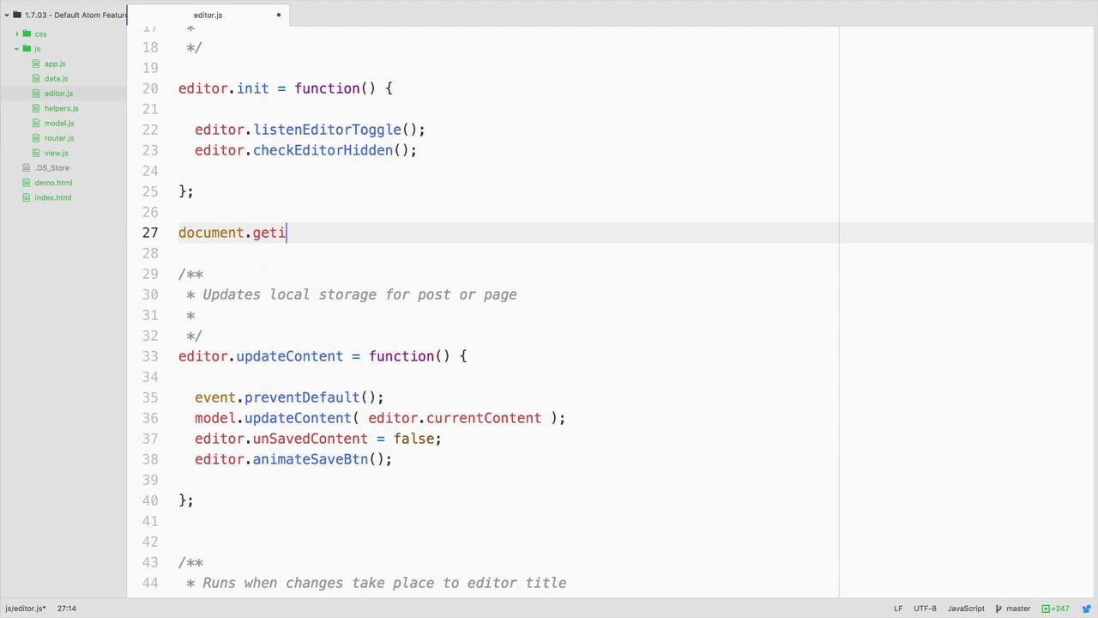
{"action": "key", "text": "BackSpace"}
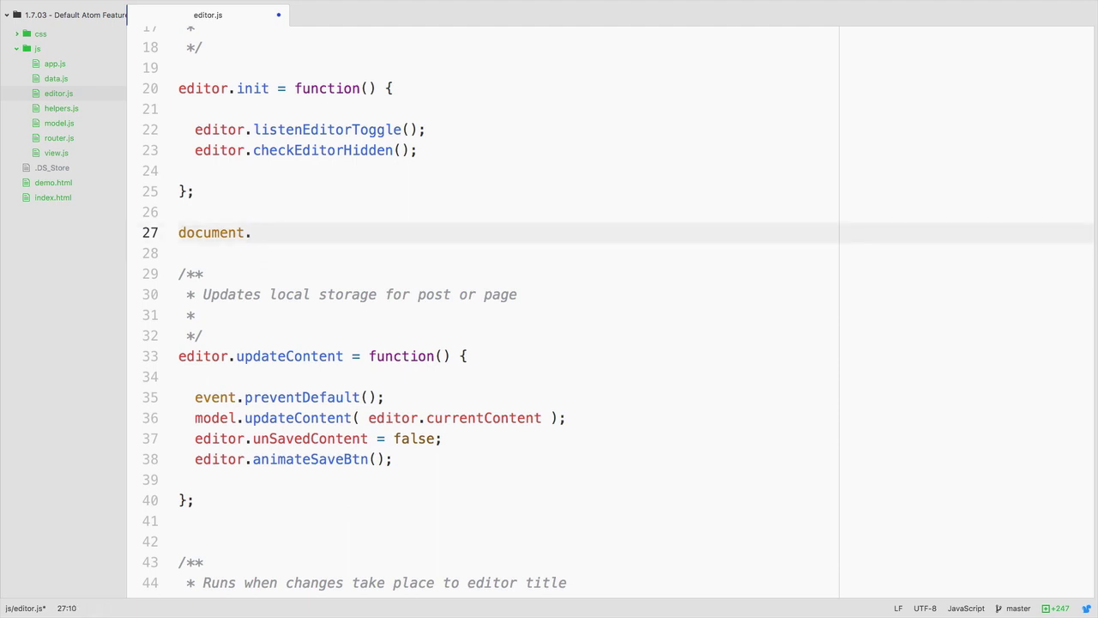
{"action": "type", "text": "get"}
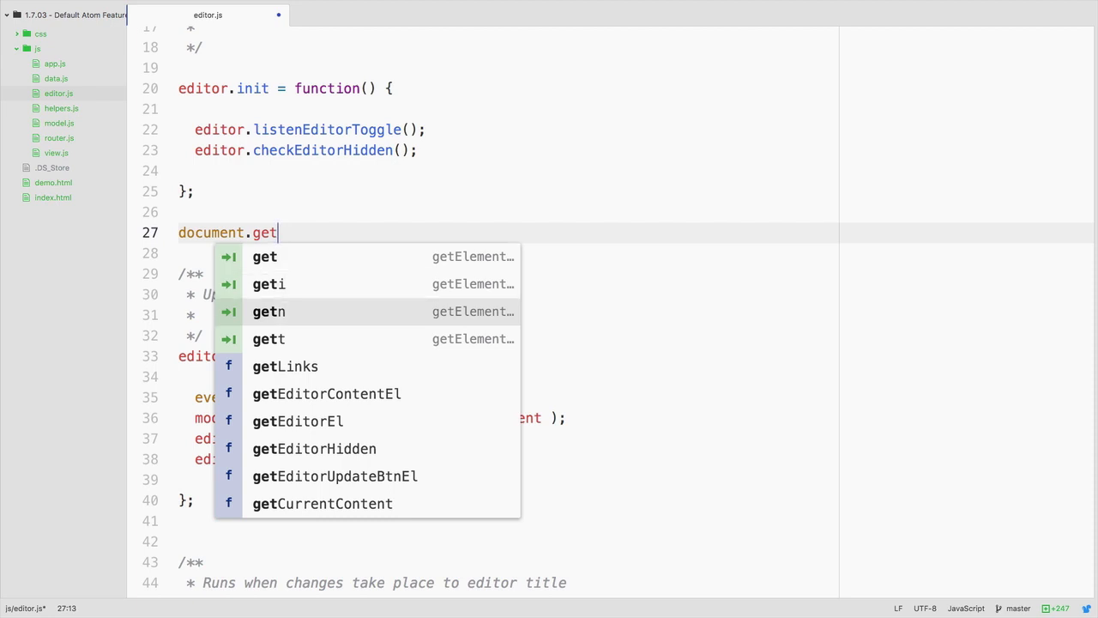
{"action": "type", "text": "t"}
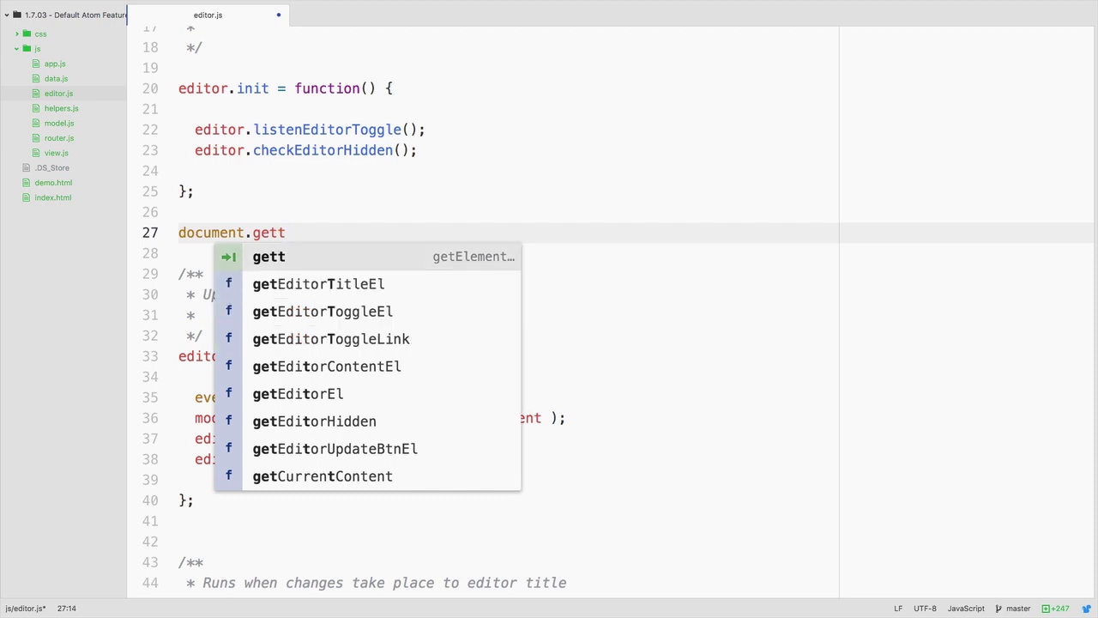
{"action": "left_click", "coordinate": [474, 256]}
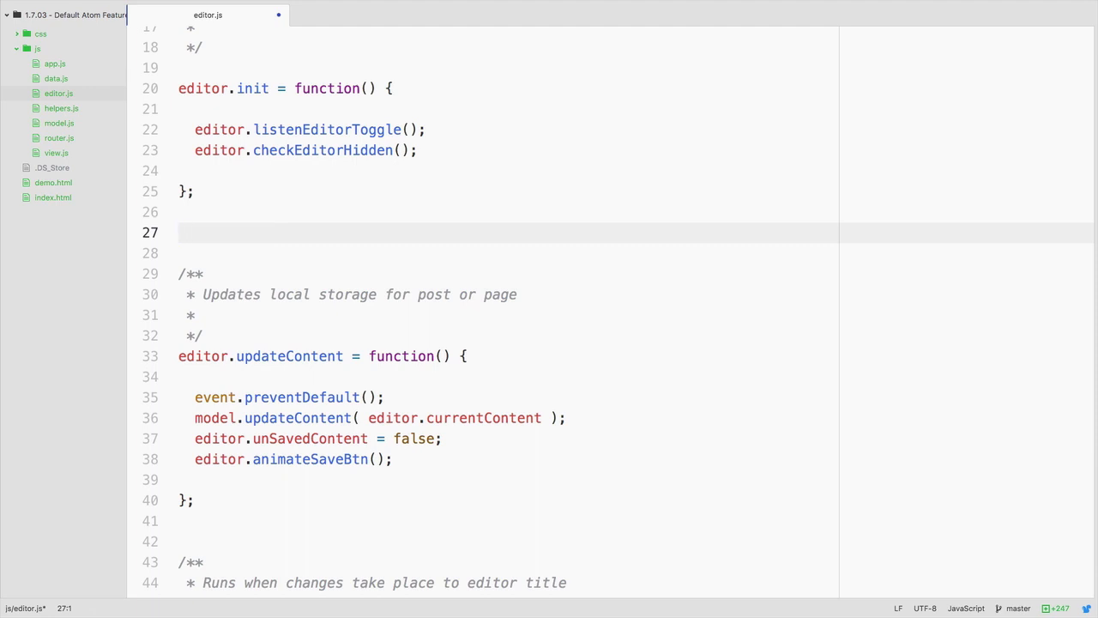
Delete the blank line 27 in editor.js, save it, and return to the end of line 25
{"action": "type", "text": "ed"}
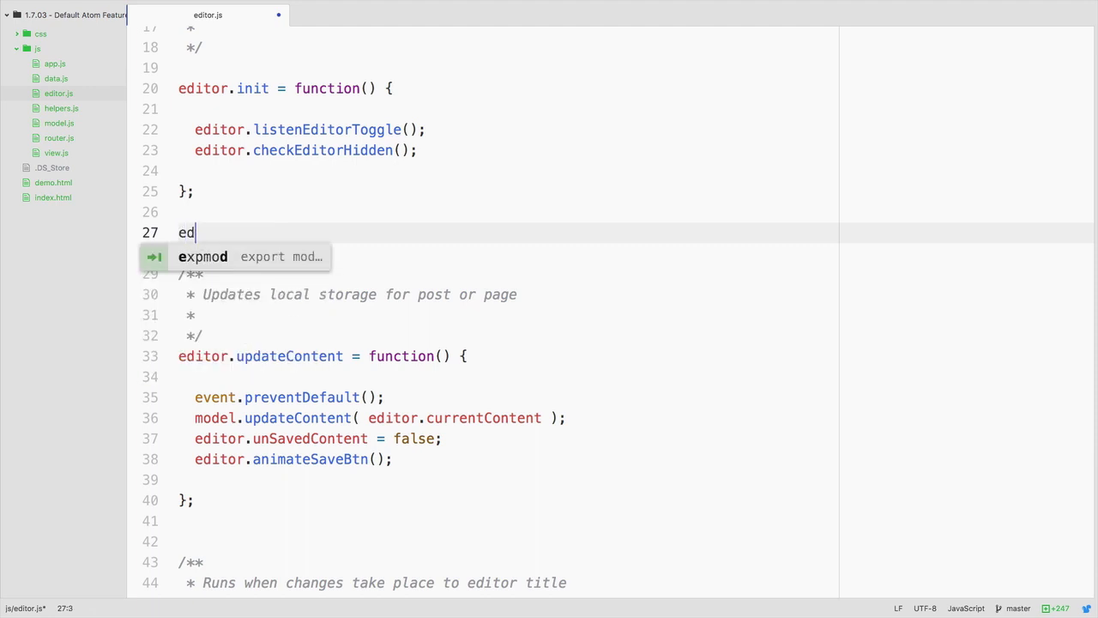
{"action": "mouse_move", "coordinate": [295, 269]}
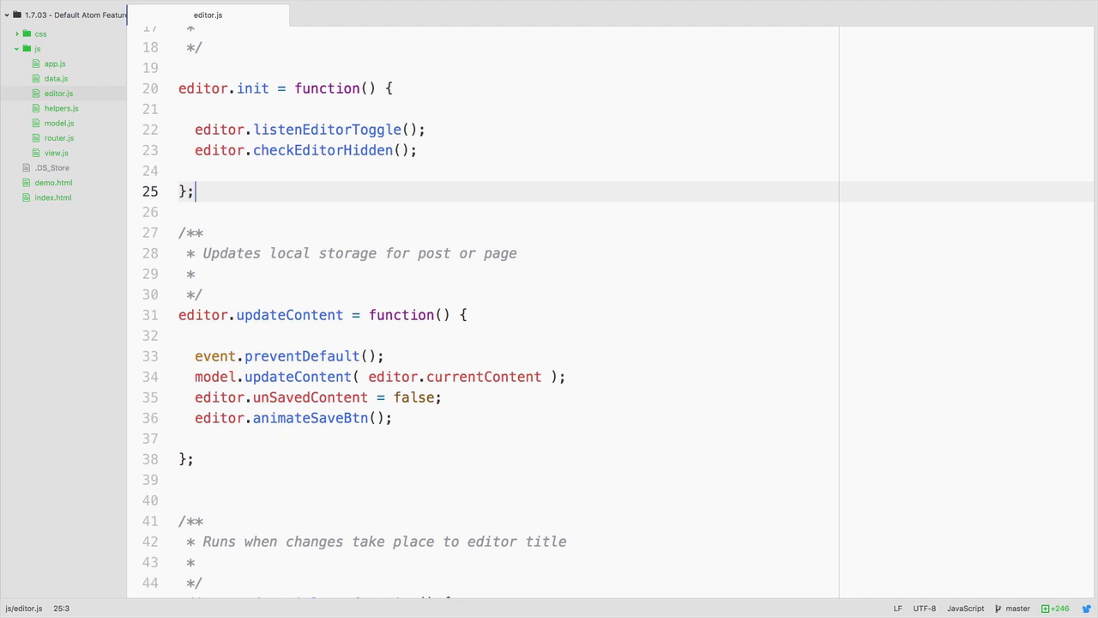
{"action": "scroll", "scroll_direction": "up", "scroll_amount": 3}
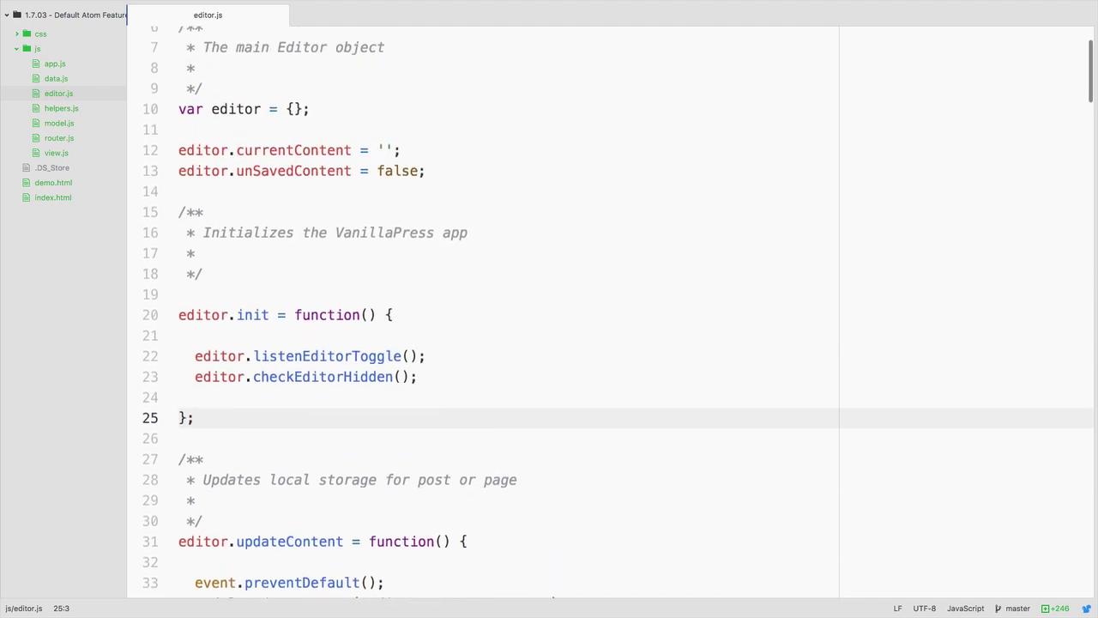
{"action": "left_click", "coordinate": [195, 418]}
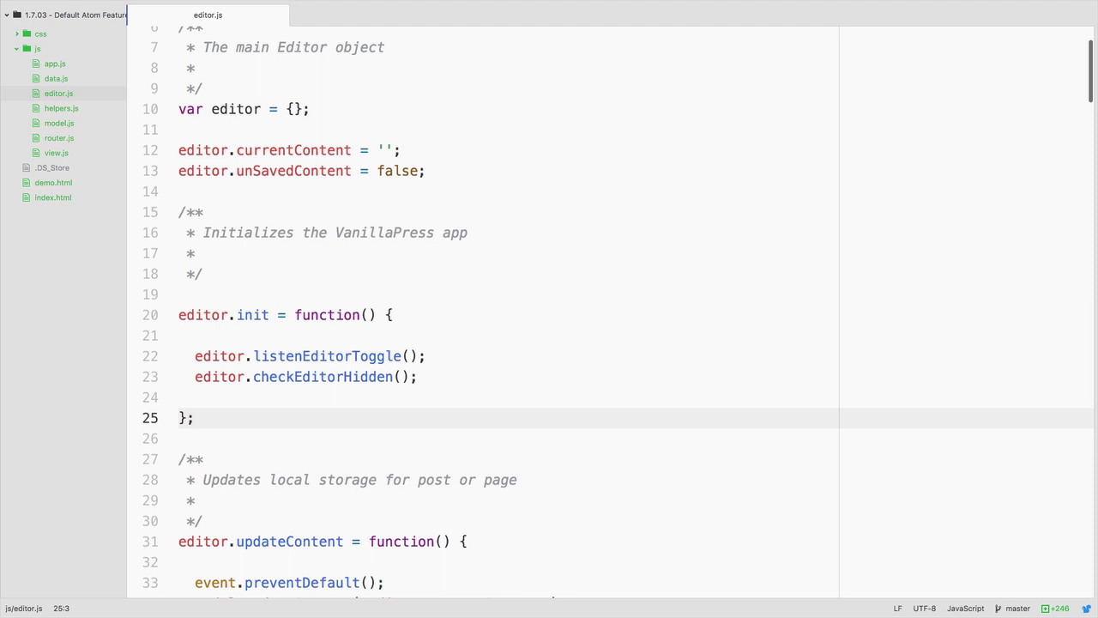
{"action": "left_click", "coordinate": [195, 417]}
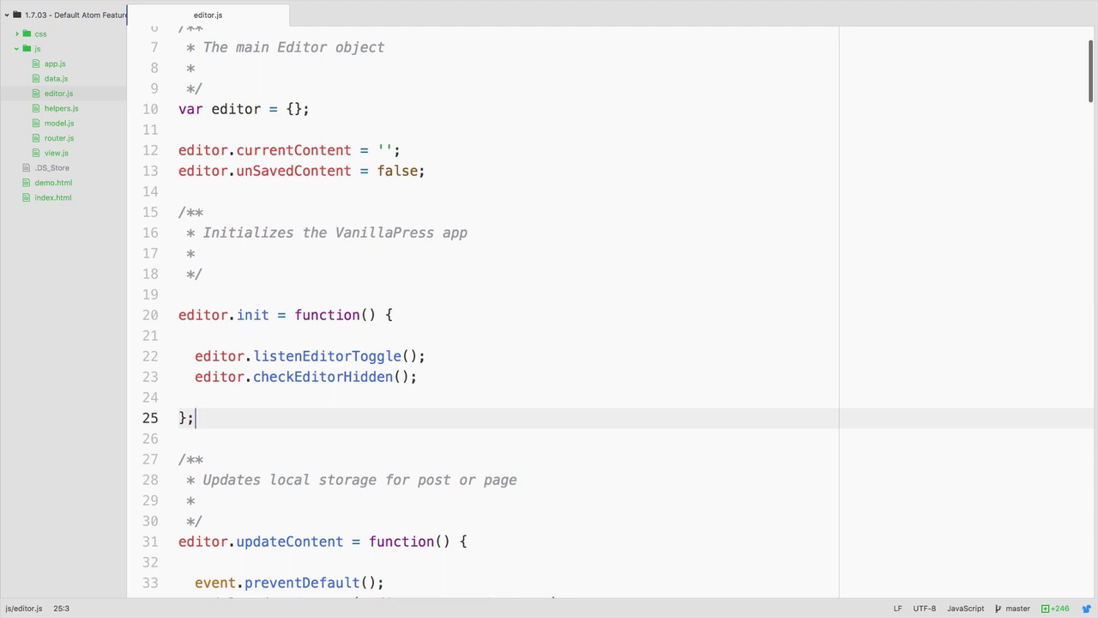